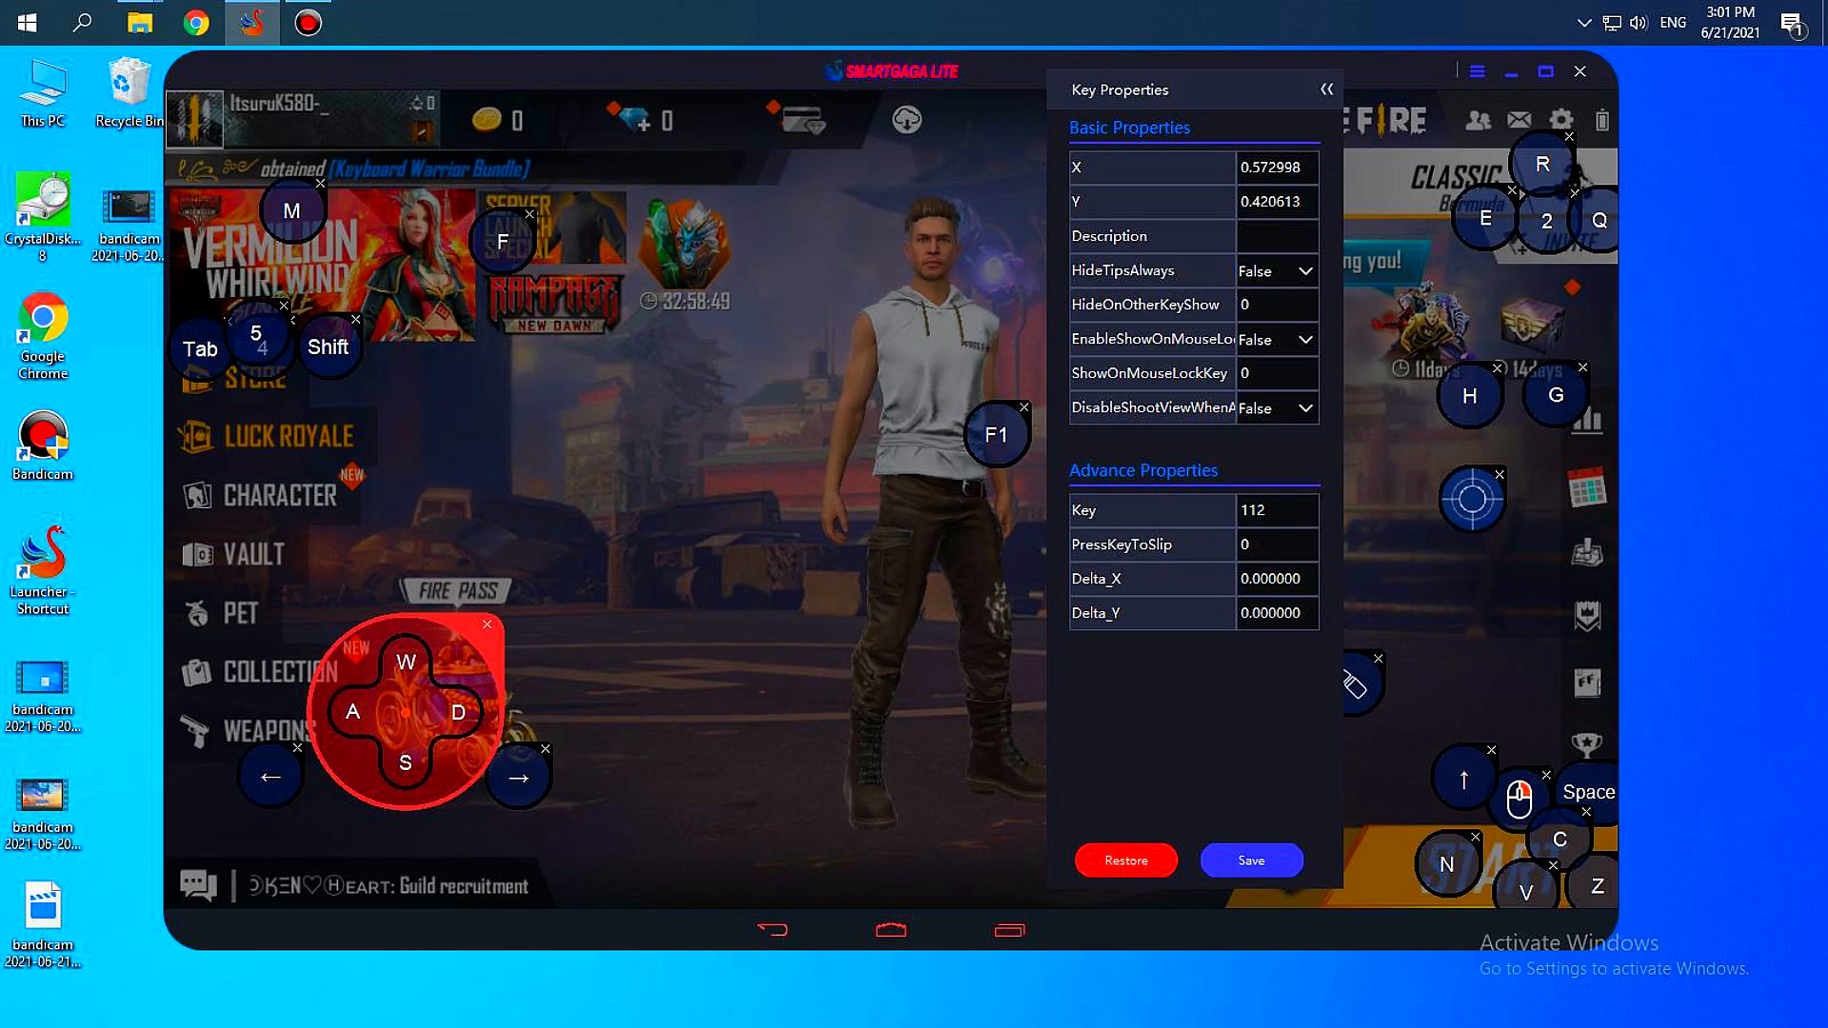
- Close the F1 key's properties panel to return to the keymapping editor
{"action": "left_click", "coordinate": [1323, 90]}
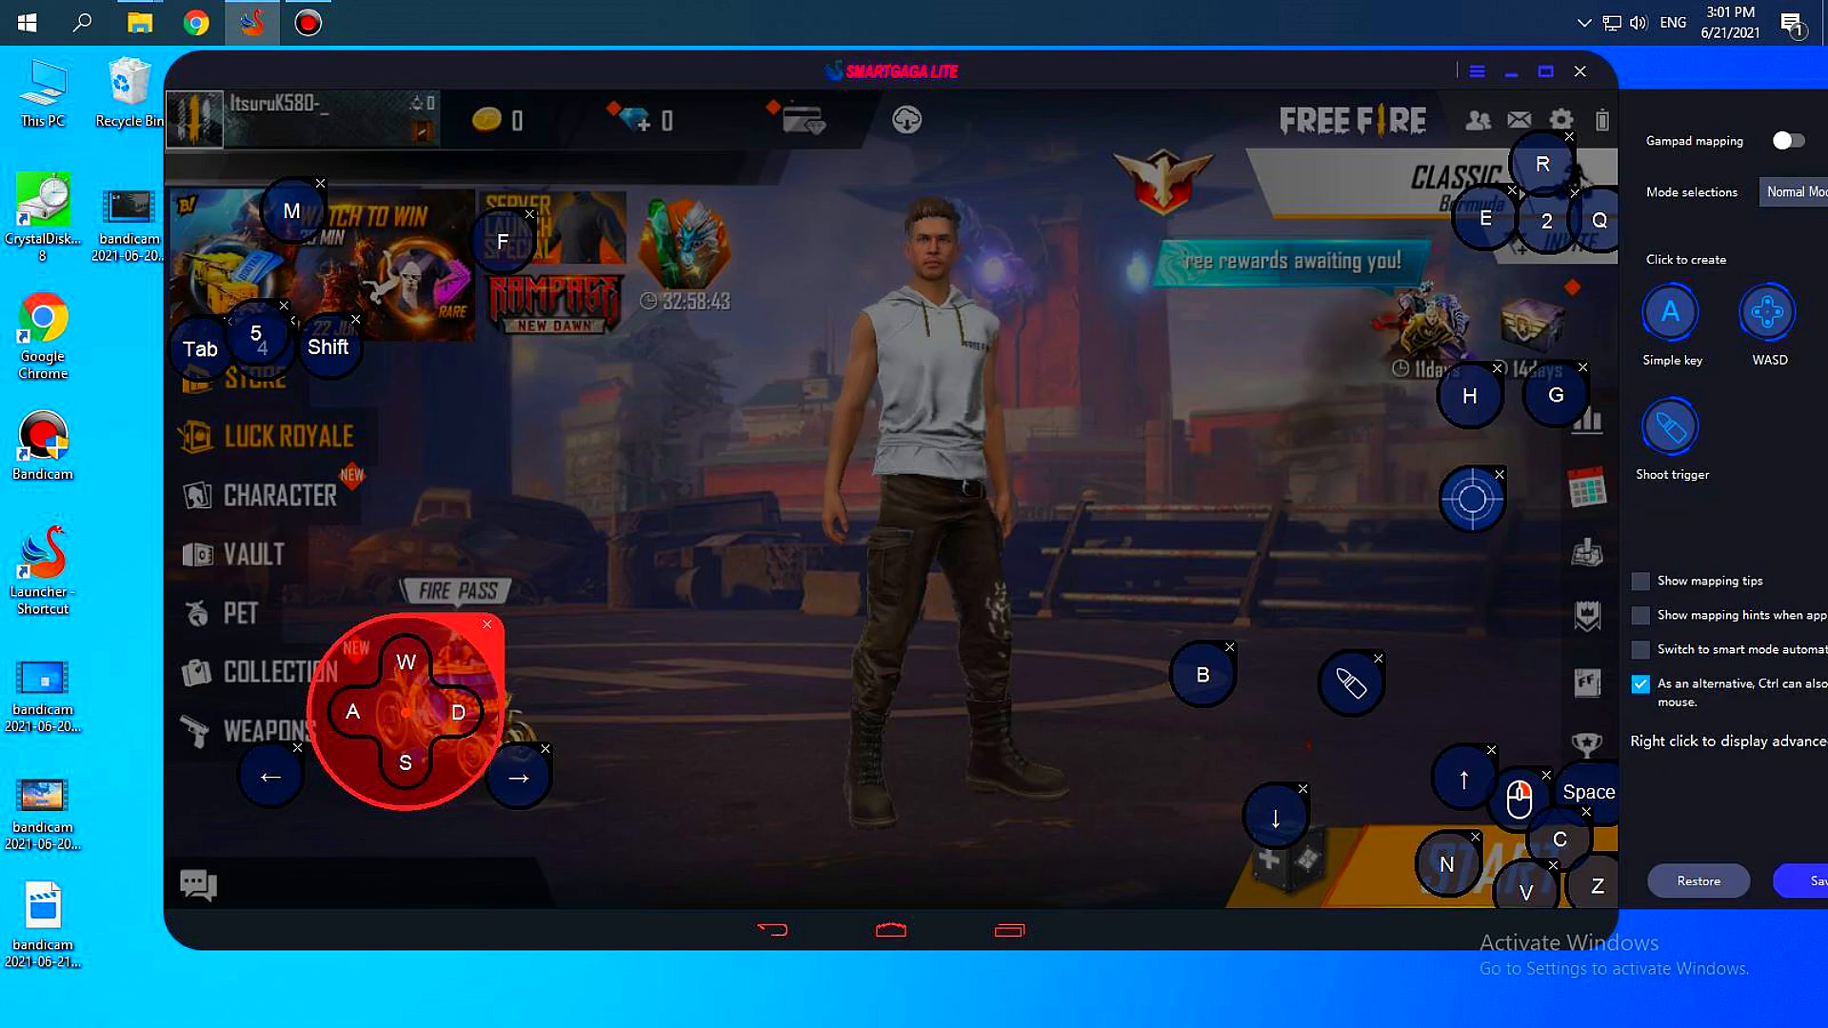
- Add F1 (code 112) as the shoot view's second lock key, save, and test it in-game
{"action": "right_click", "coordinate": [1512, 799]}
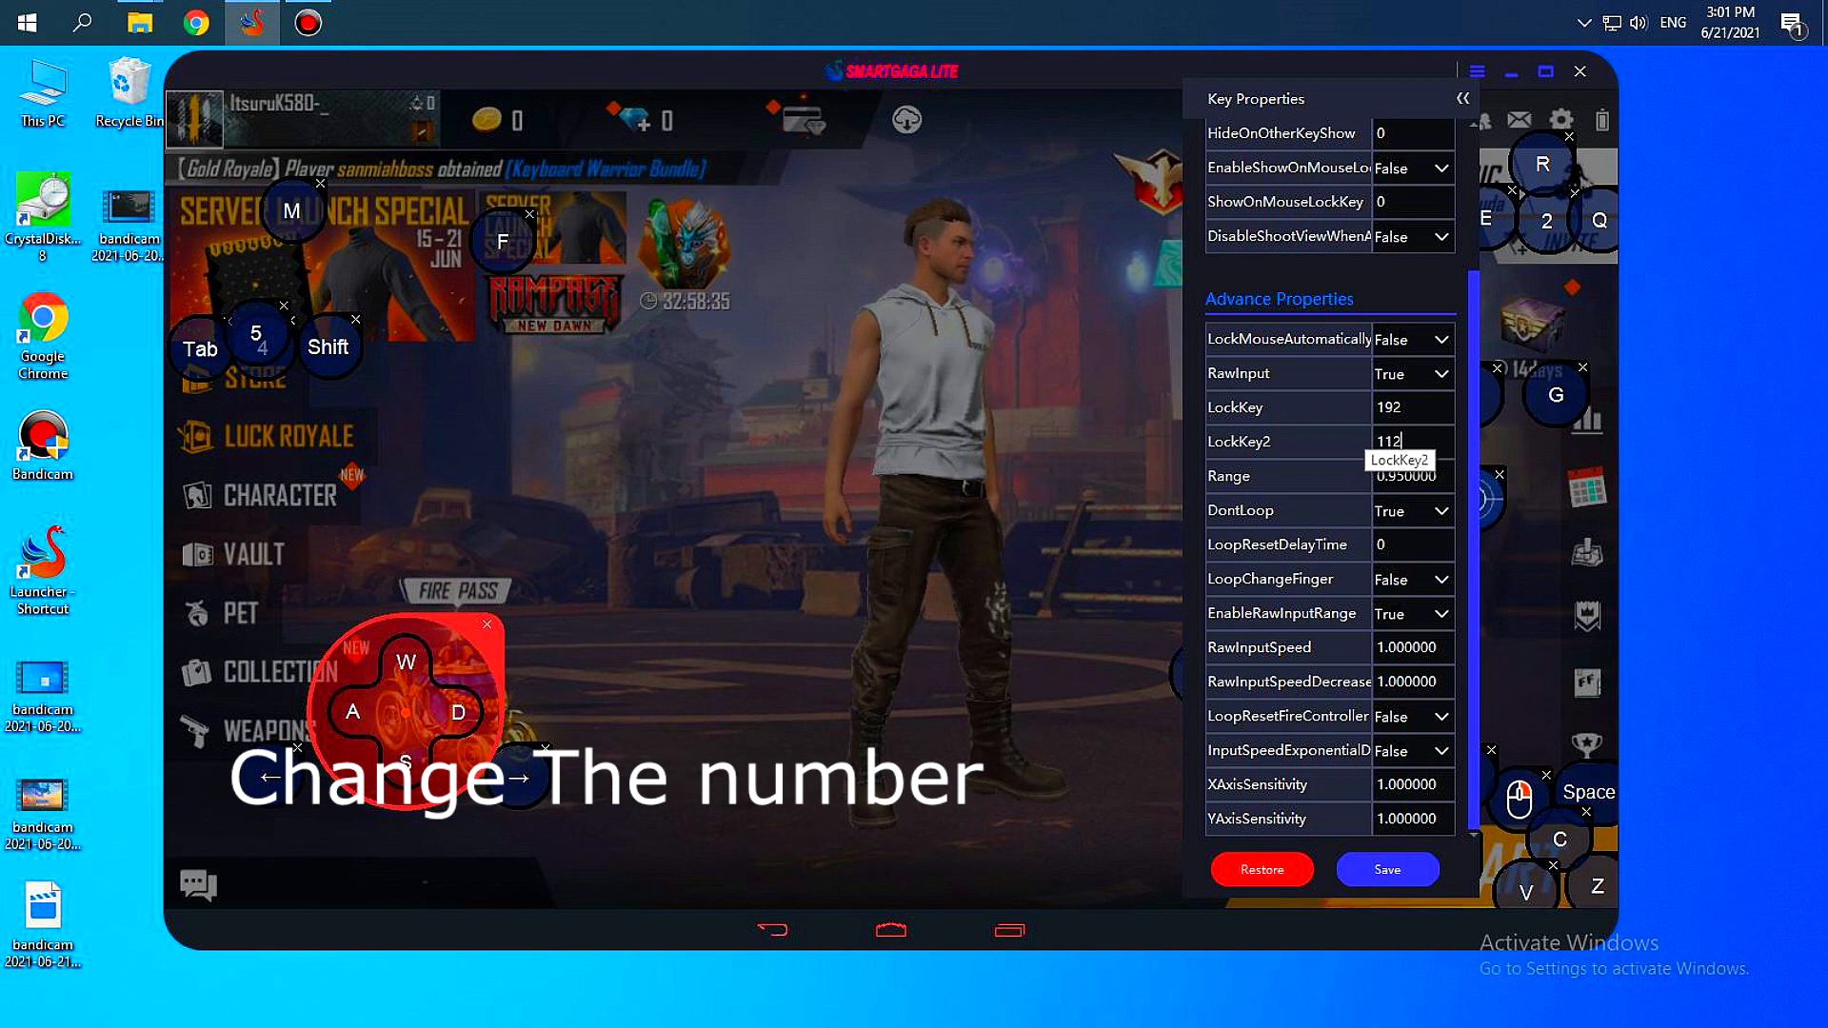
{"action": "left_click", "coordinate": [1464, 98]}
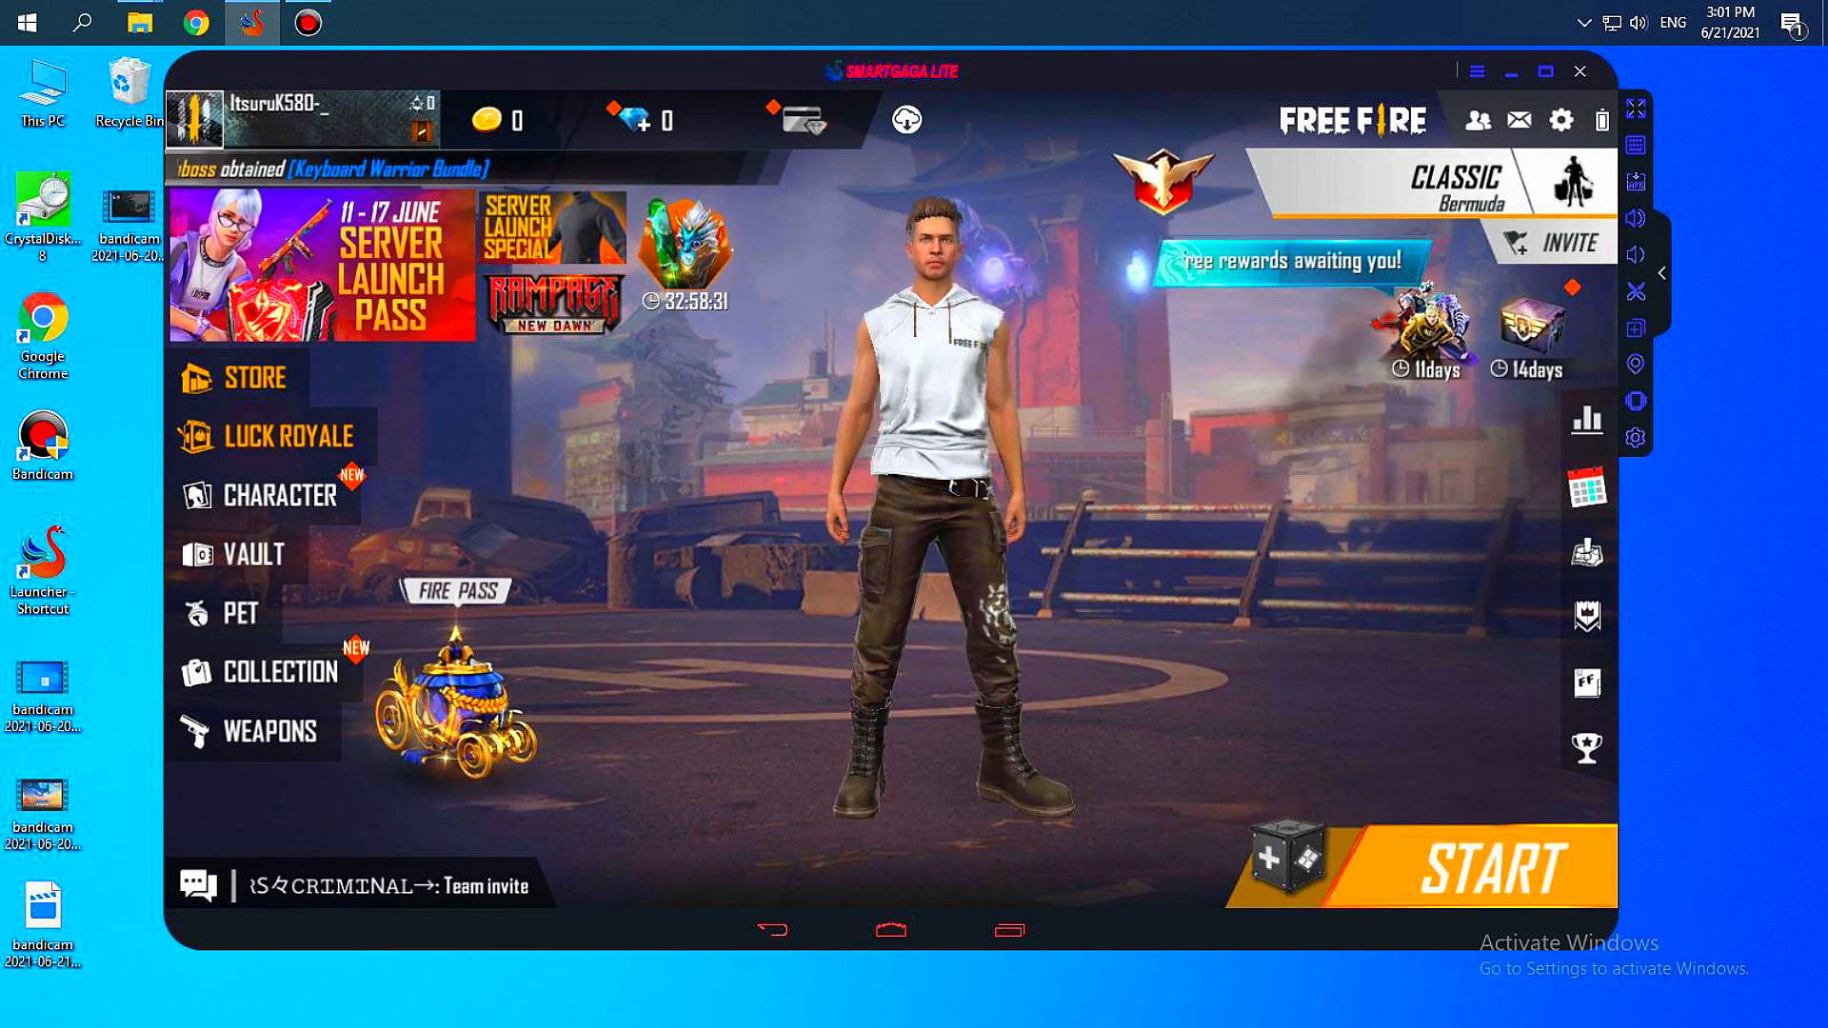
{"action": "key", "text": "f1"}
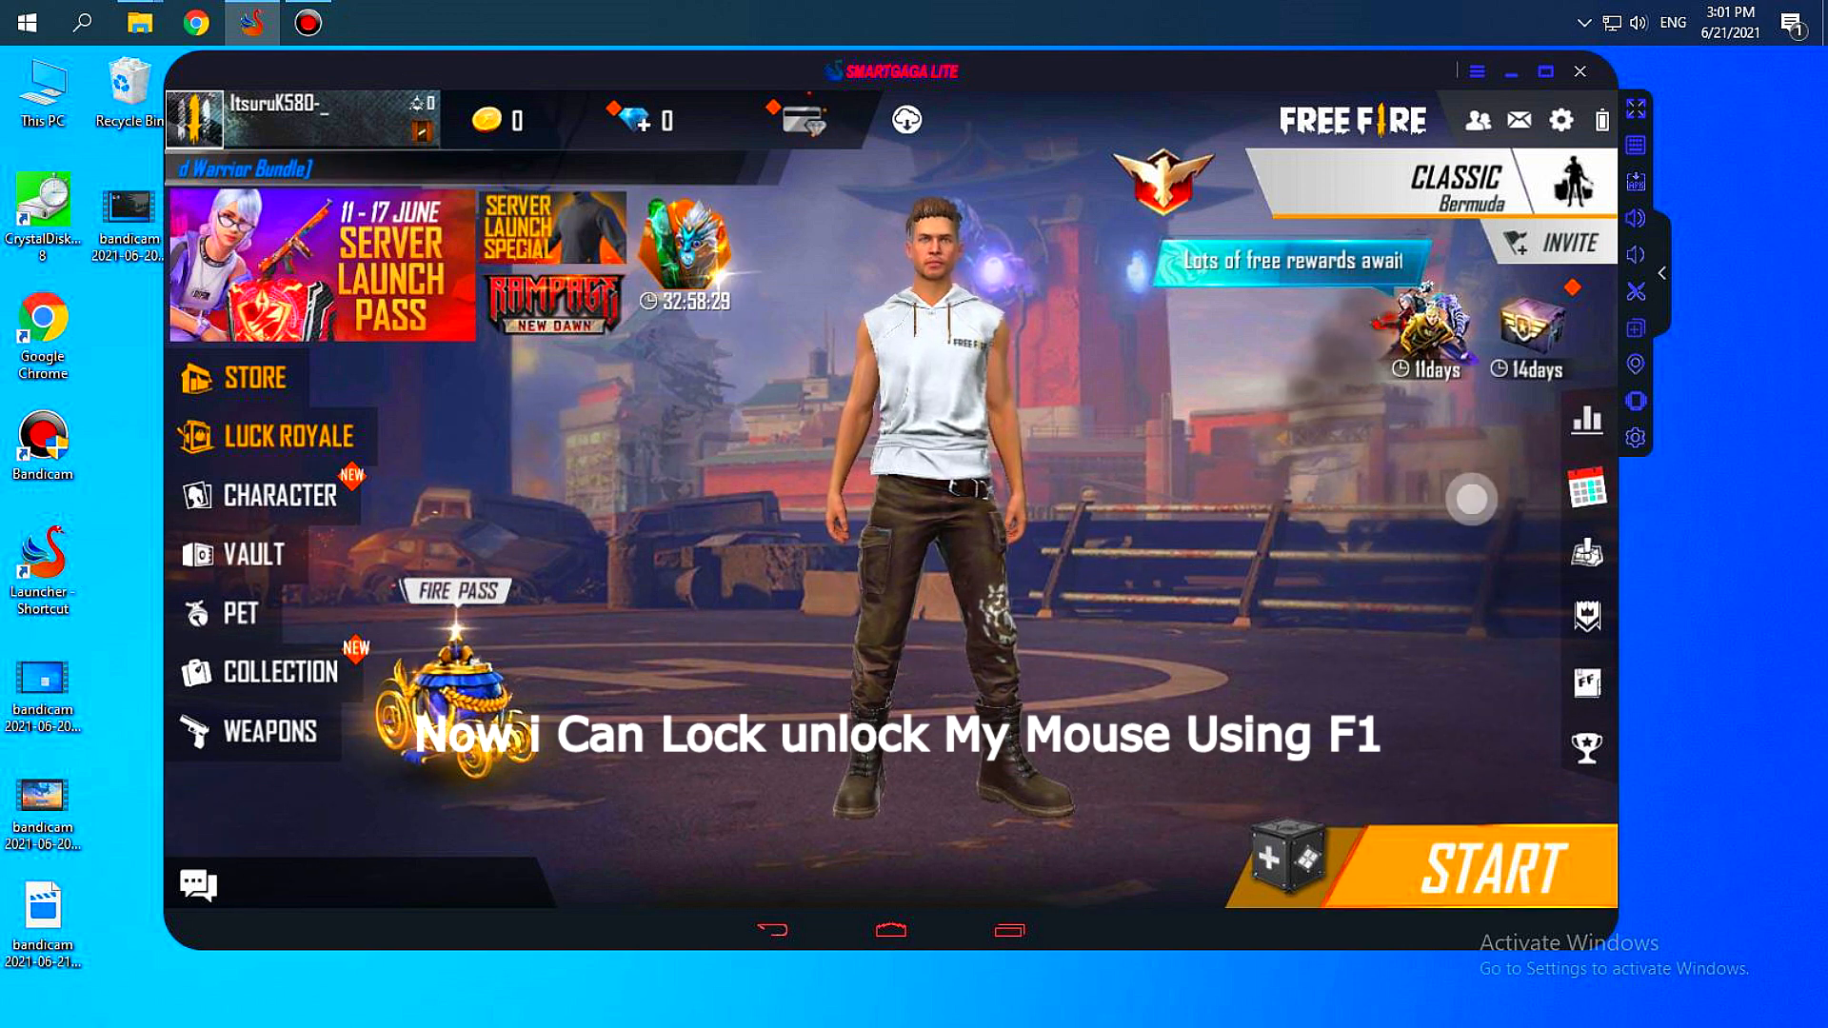